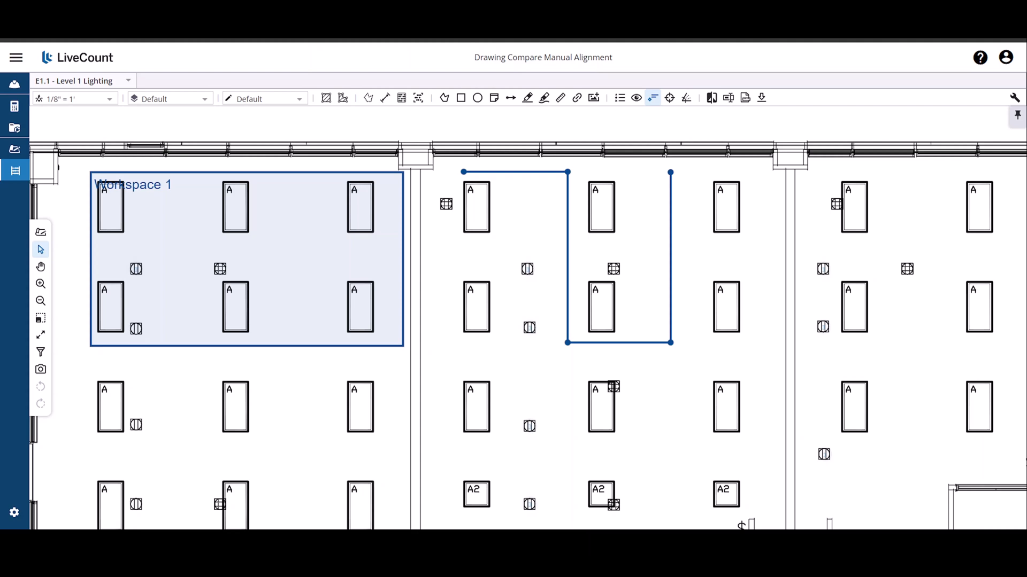
pyautogui.moveTo(712, 105)
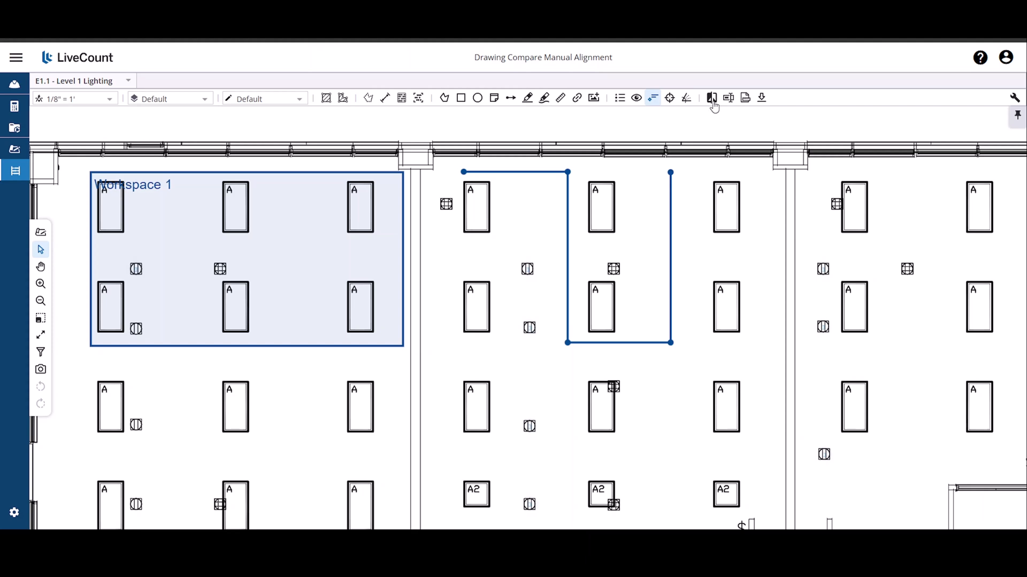
# Open the Drawing Compare panel on the Level 1 Lighting sheet
pyautogui.click(711, 97)
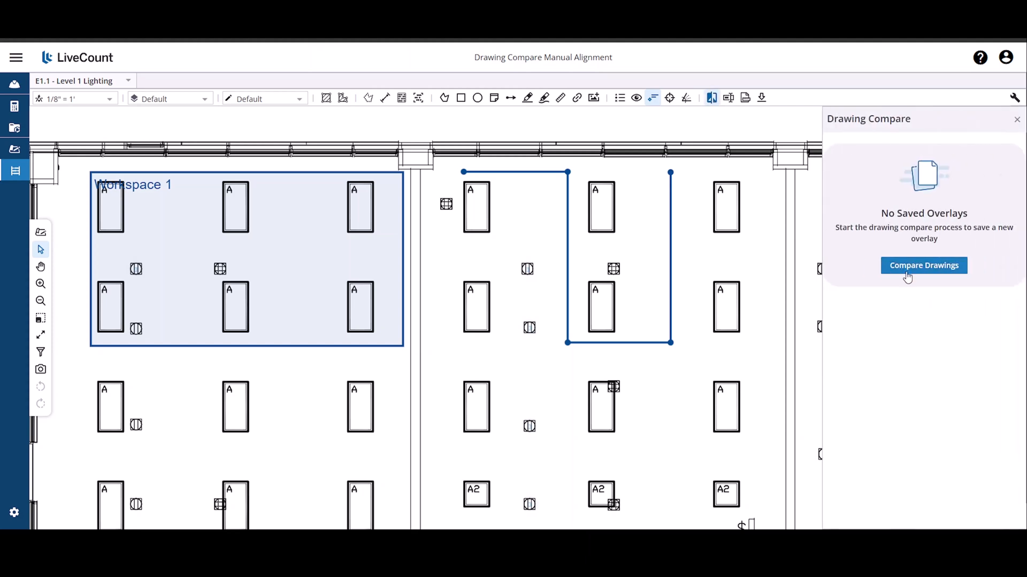
# Select revised drawing E1.1-R1 from Unmanaged Drawings as the comparison sheet
pyautogui.click(923, 265)
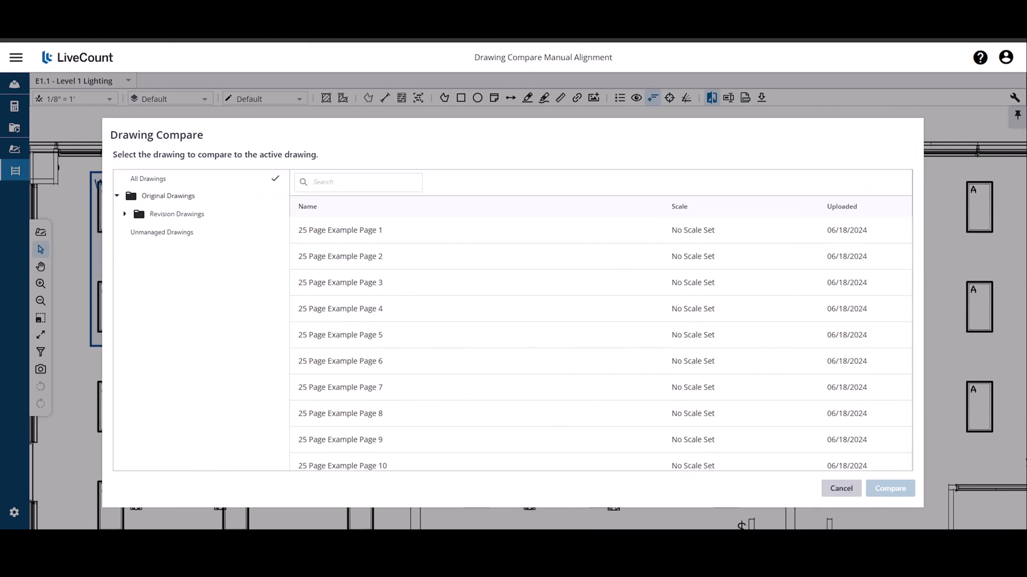
pyautogui.moveTo(157, 266)
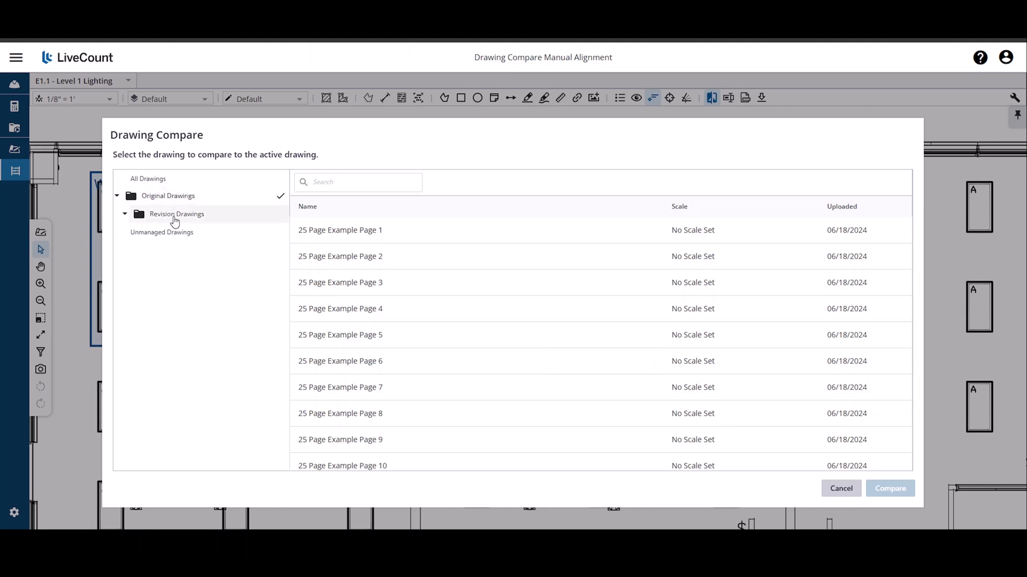
pyautogui.click(161, 232)
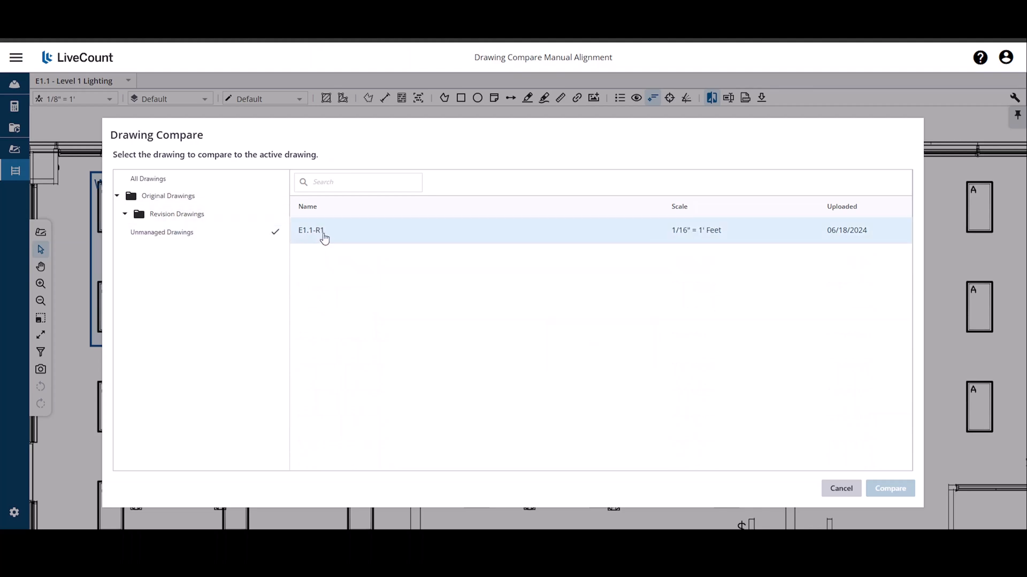
pyautogui.click(311, 230)
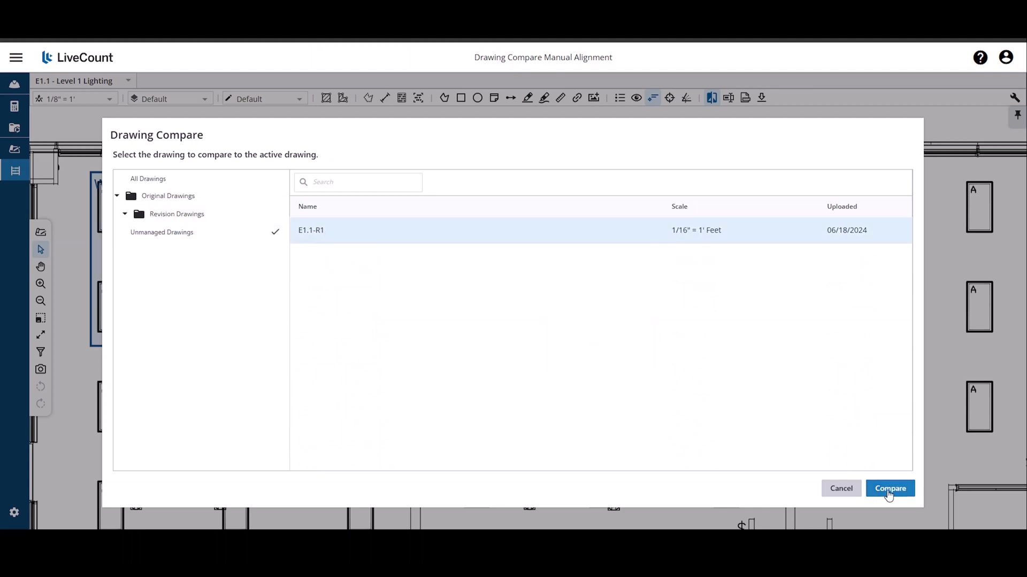
# Compare E1.1 with E1.1-R1 and accept the scale-matching notice
pyautogui.click(890, 488)
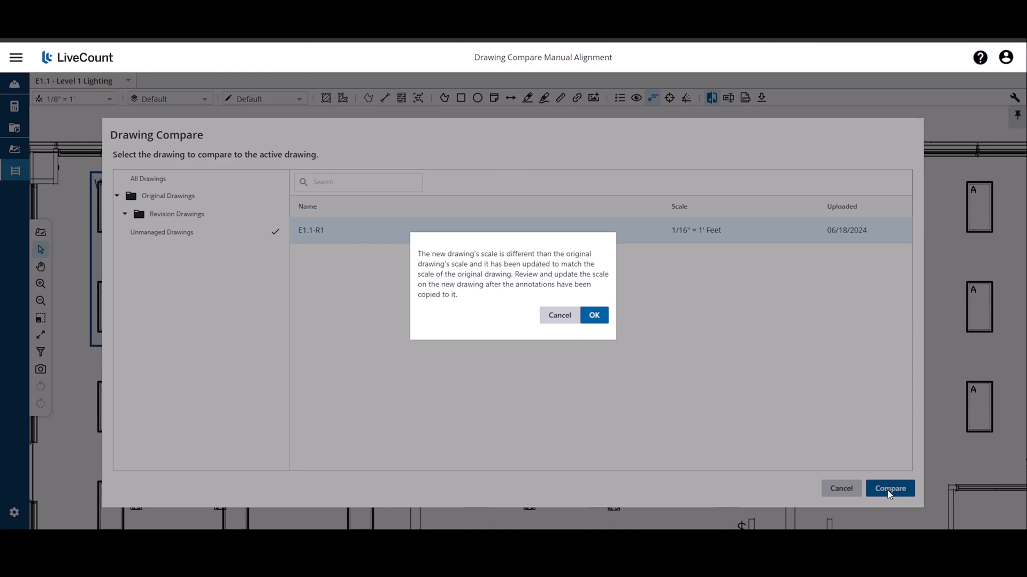
pyautogui.moveTo(676, 262)
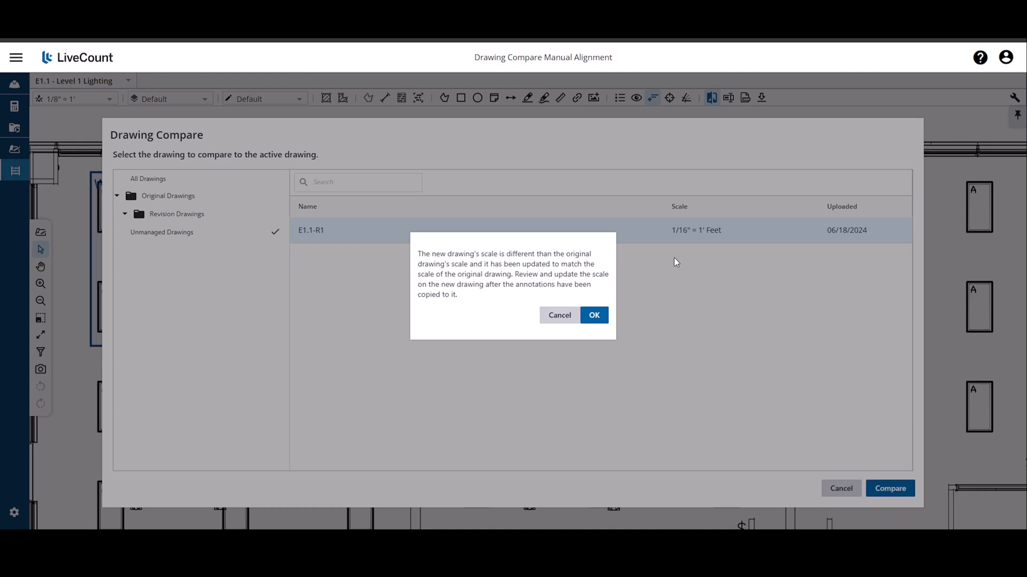
pyautogui.moveTo(707, 236)
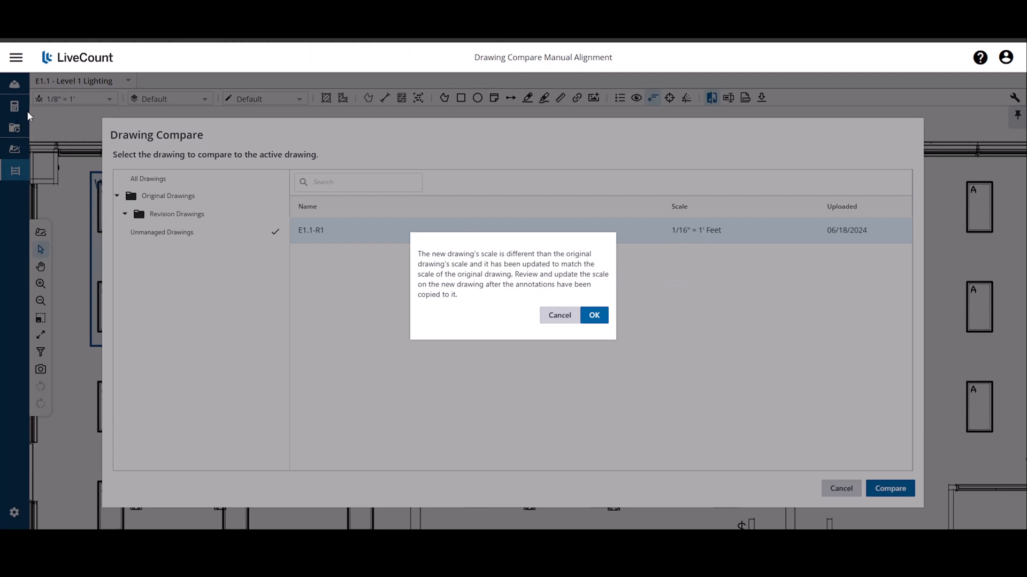
pyautogui.moveTo(531, 458)
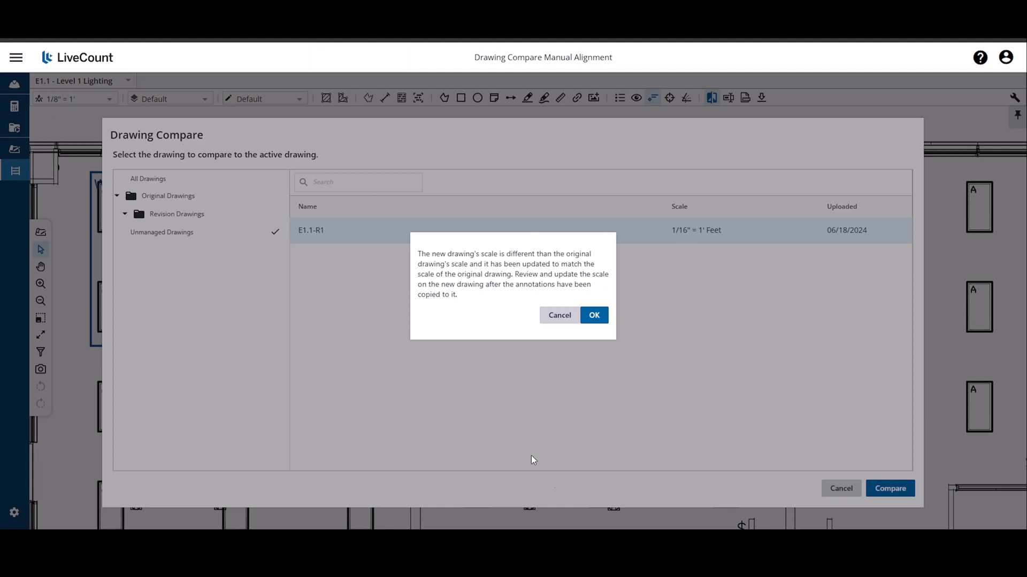
pyautogui.click(593, 315)
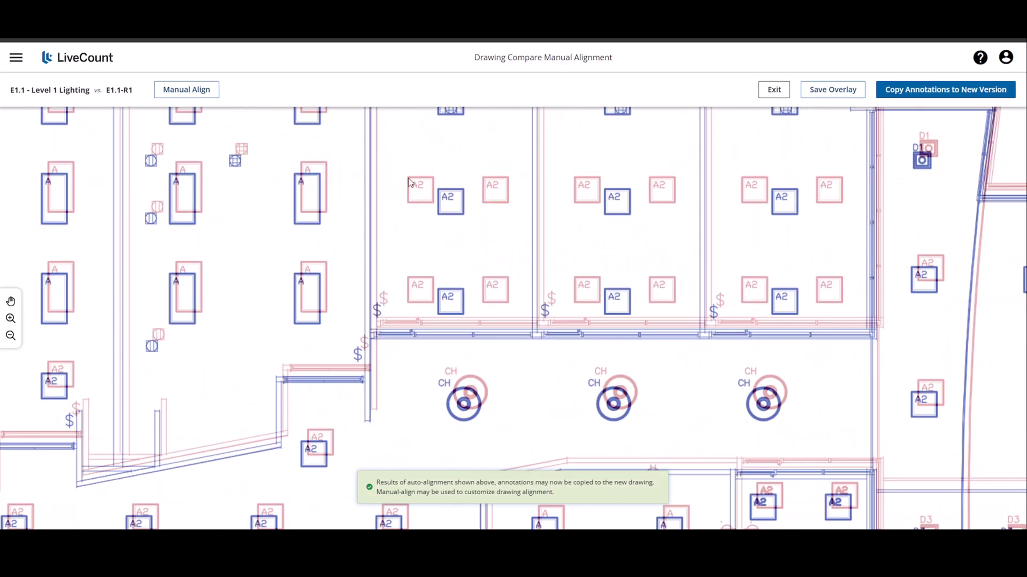
pyautogui.moveTo(423, 200)
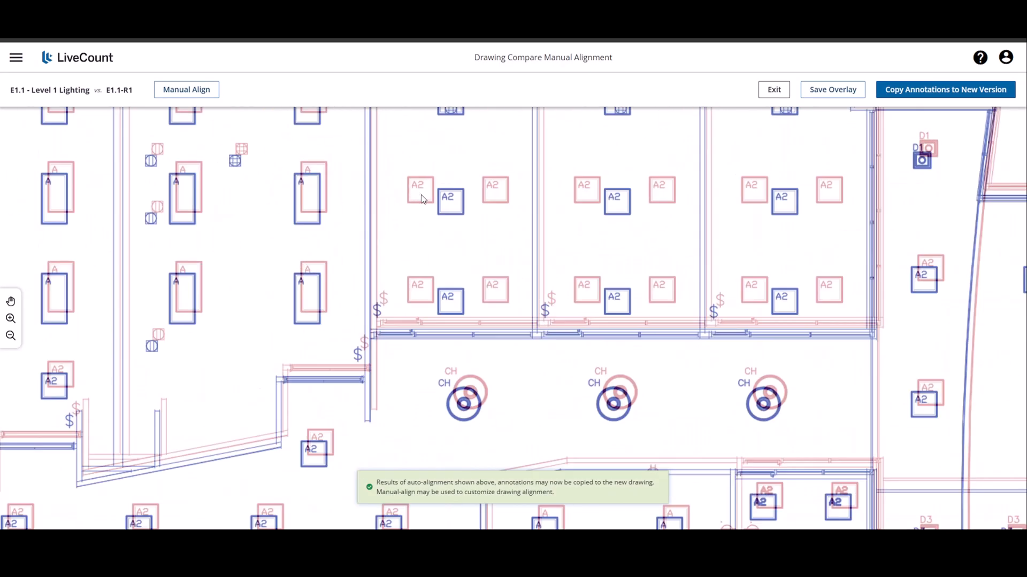
pyautogui.moveTo(469, 202)
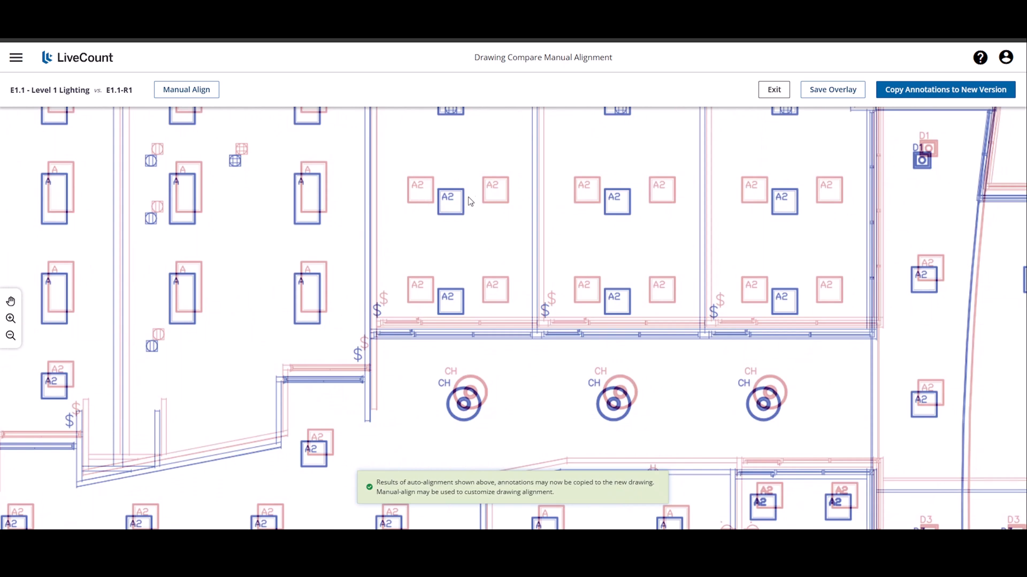
pyautogui.moveTo(456, 227)
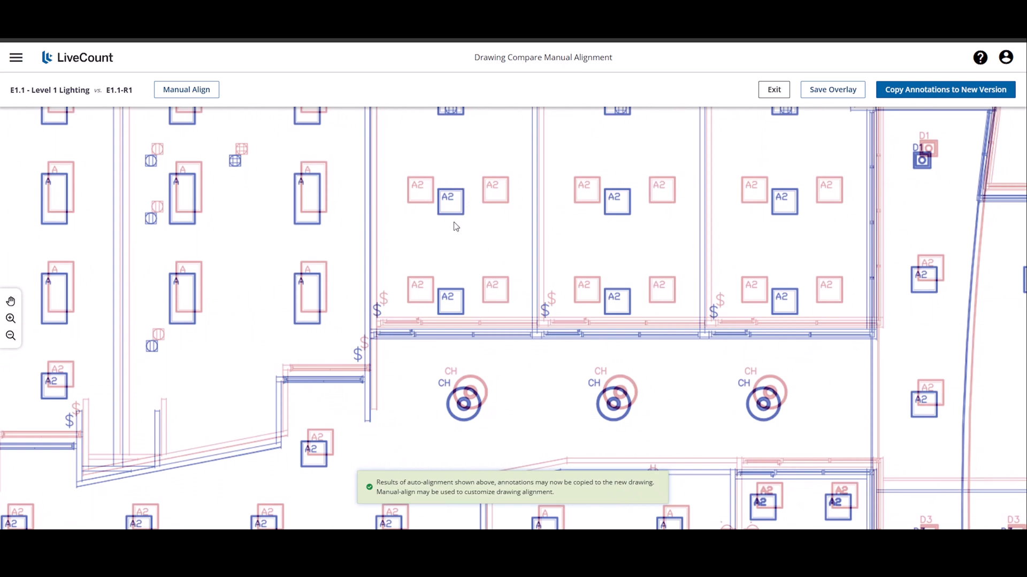
pyautogui.moveTo(449, 225)
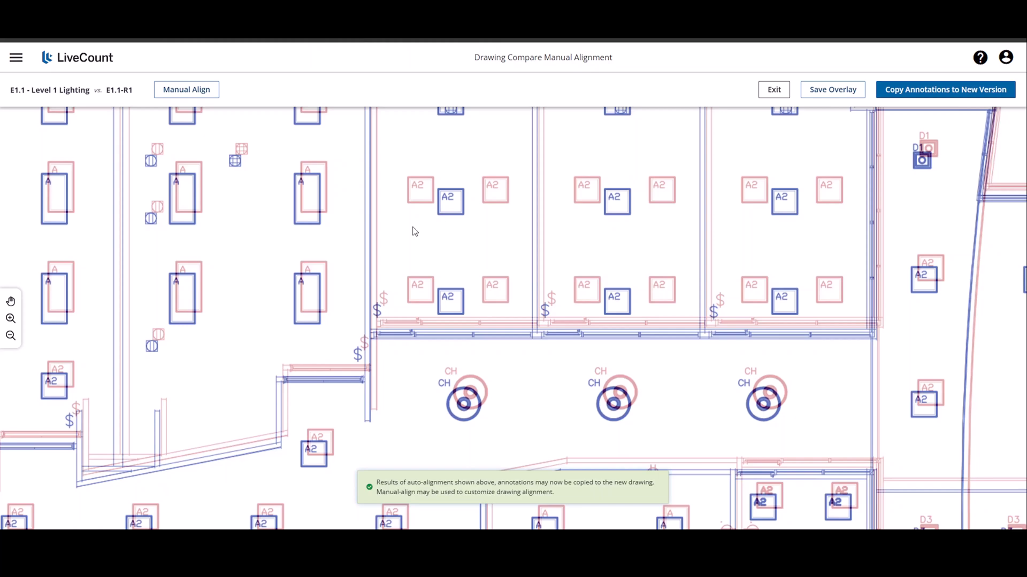
pyautogui.moveTo(225, 128)
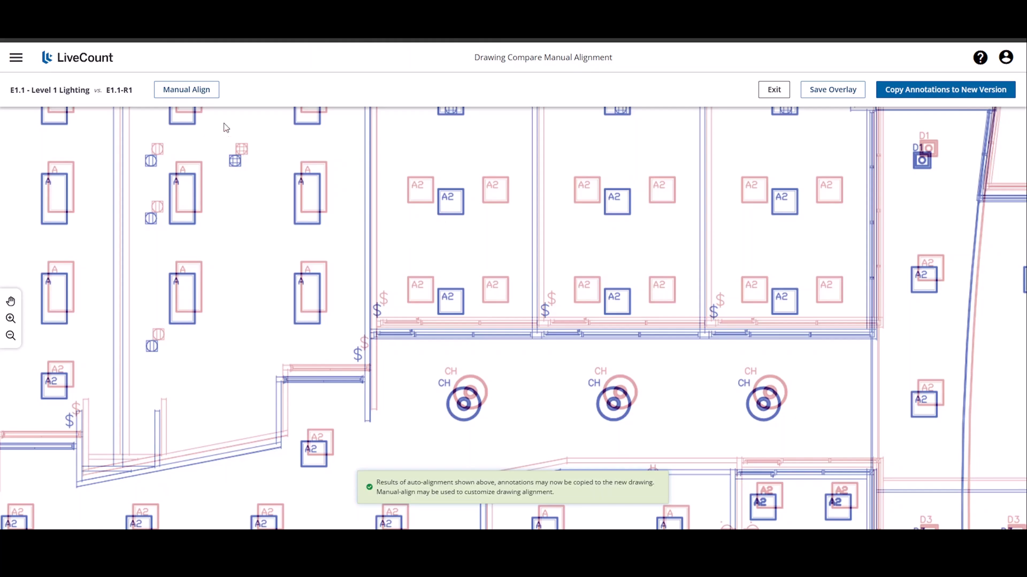
# Place the alignment point at the wall corner on E1.1, undoing a misplaced point
pyautogui.click(186, 90)
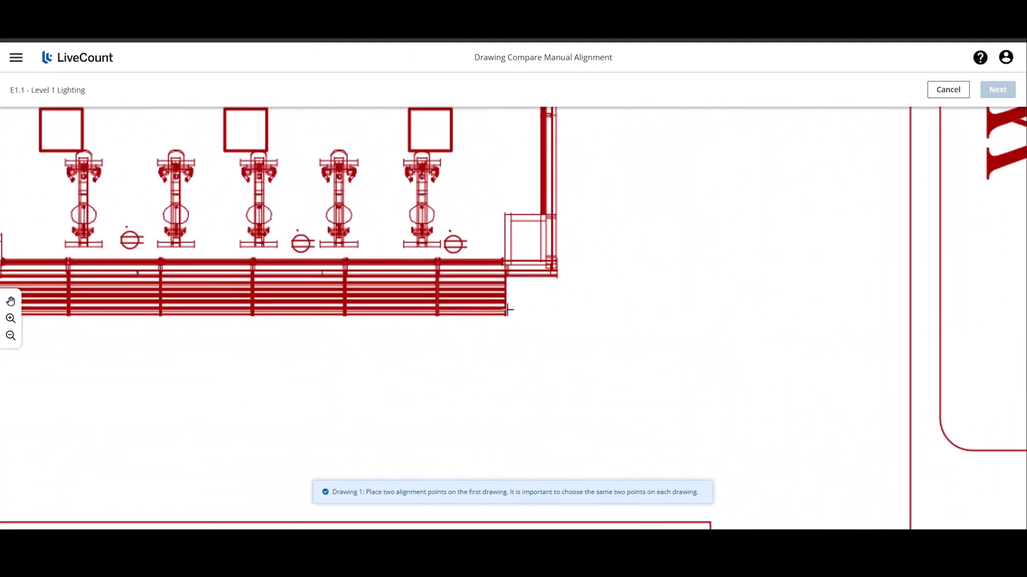
pyautogui.click(507, 317)
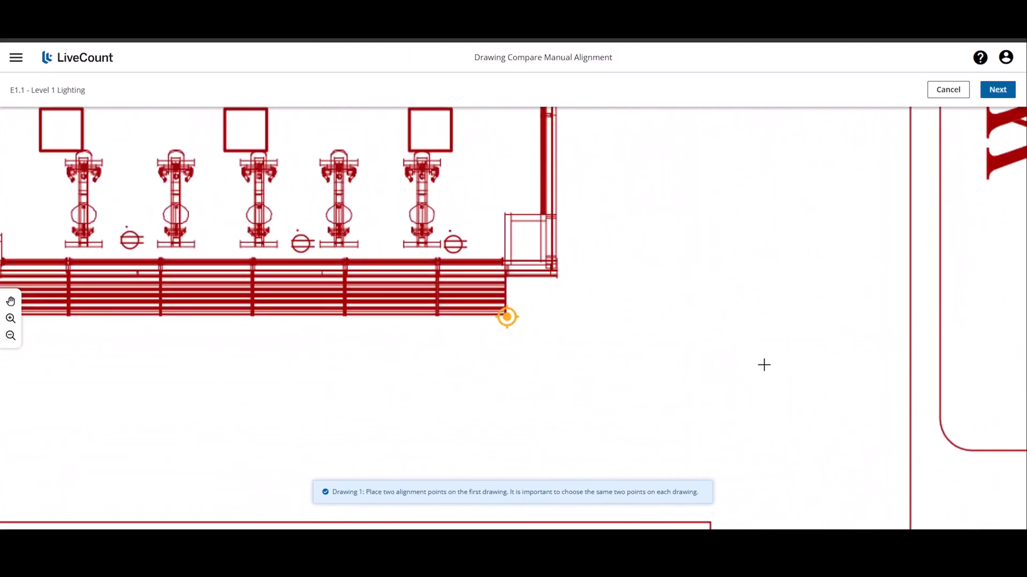
pyautogui.moveTo(653, 236)
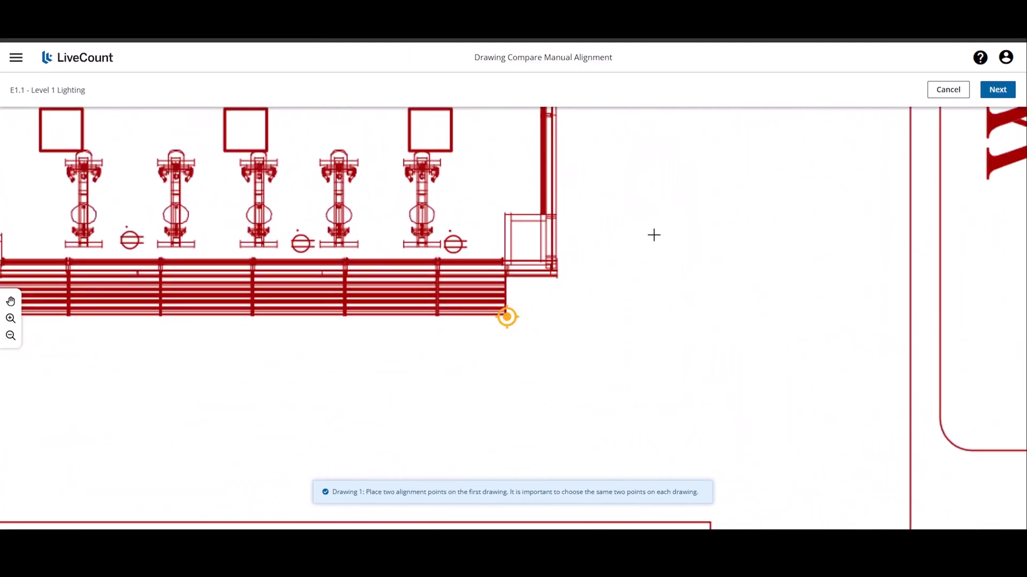
pyautogui.rightClick(653, 236)
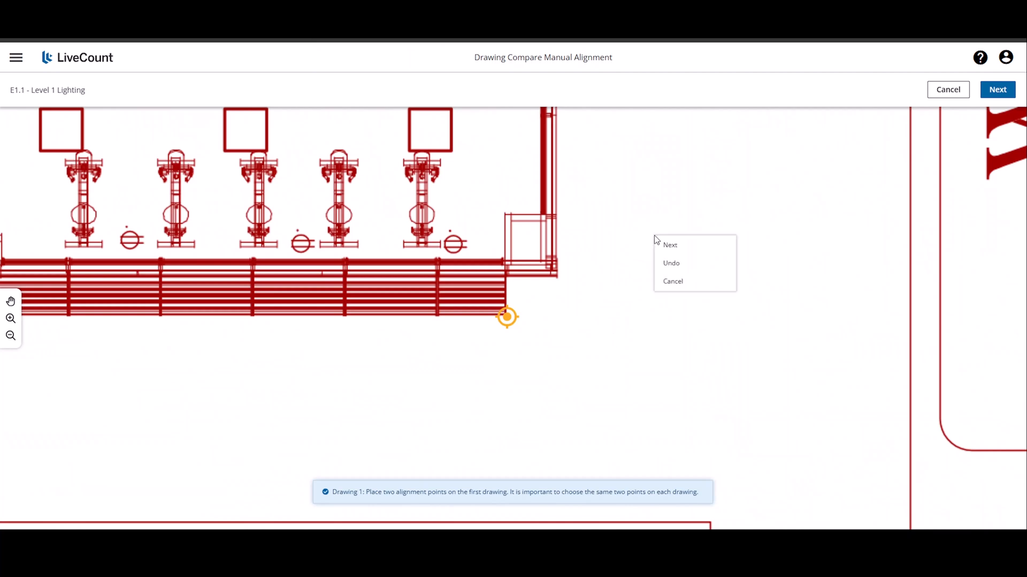
pyautogui.click(671, 263)
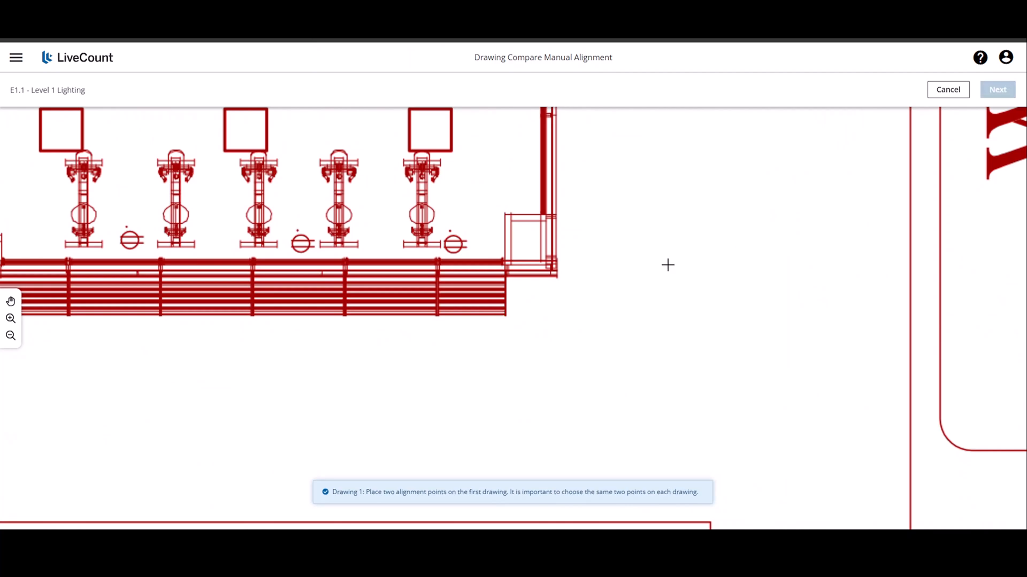
pyautogui.click(556, 277)
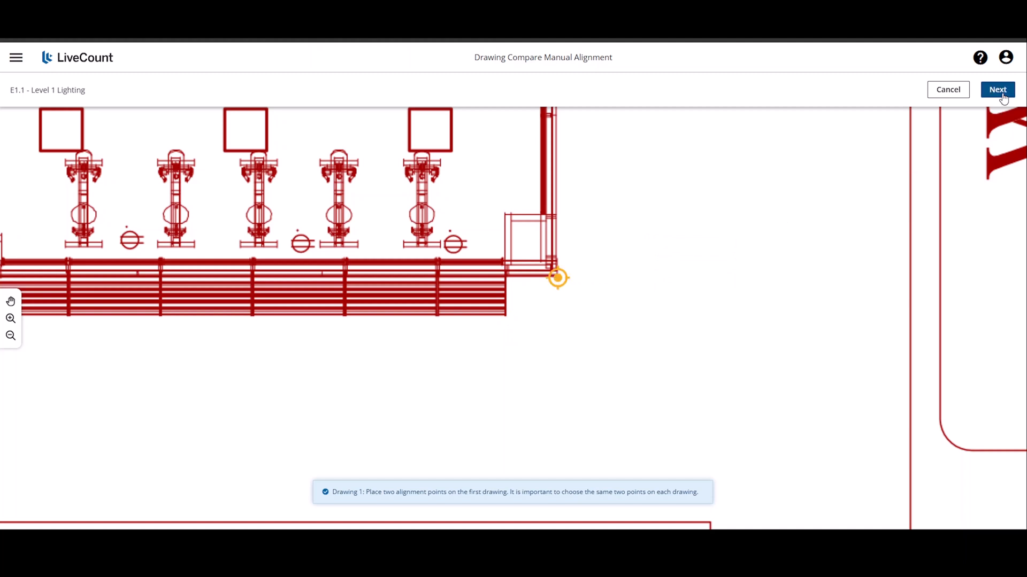
pyautogui.click(997, 90)
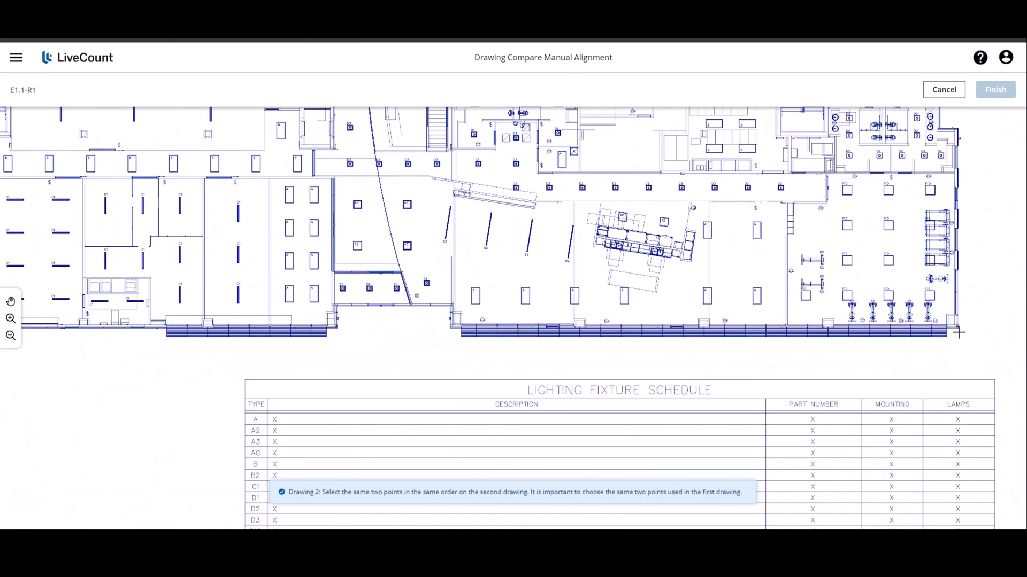
# Mark the matching wall corner on E1.1-R1 and finish the manual alignment
pyautogui.click(952, 325)
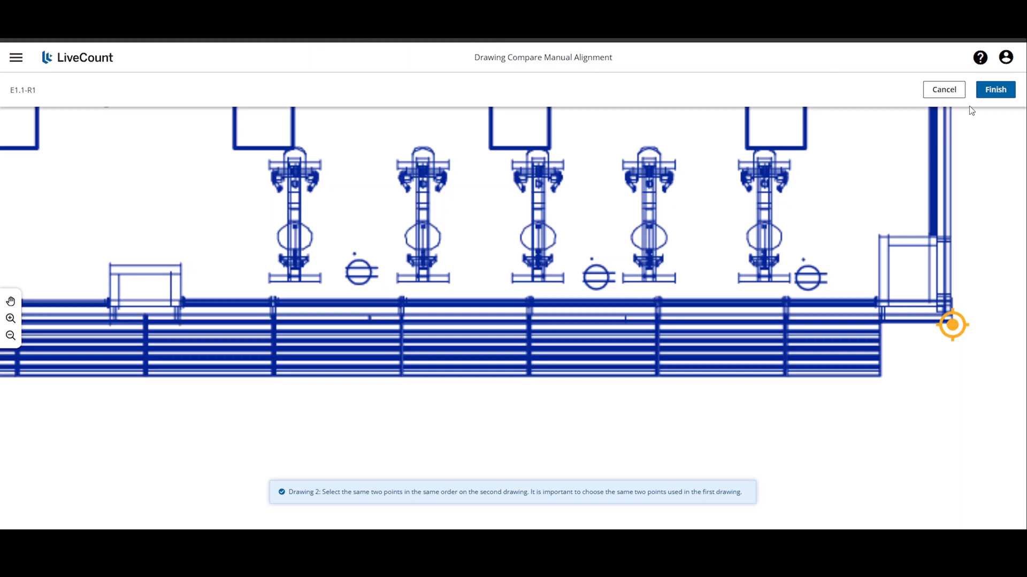
pyautogui.click(994, 90)
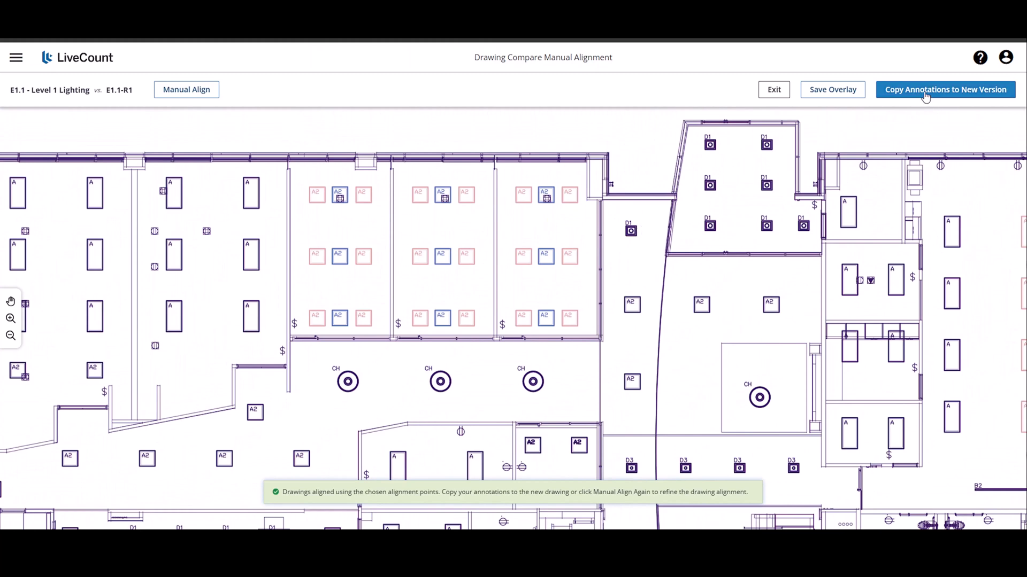
# Start copying annotations to the new version E1.1-R1
pyautogui.click(945, 90)
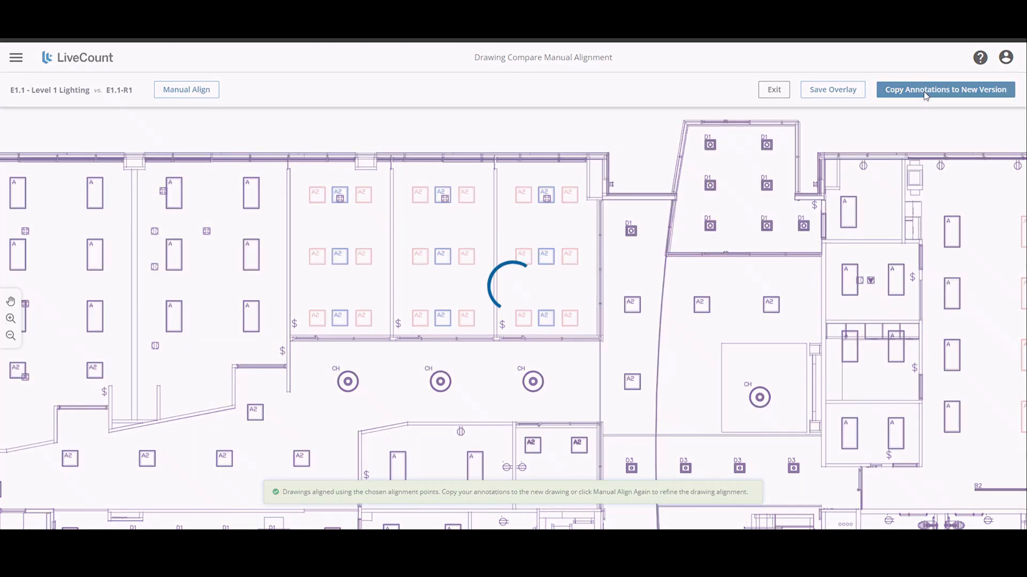